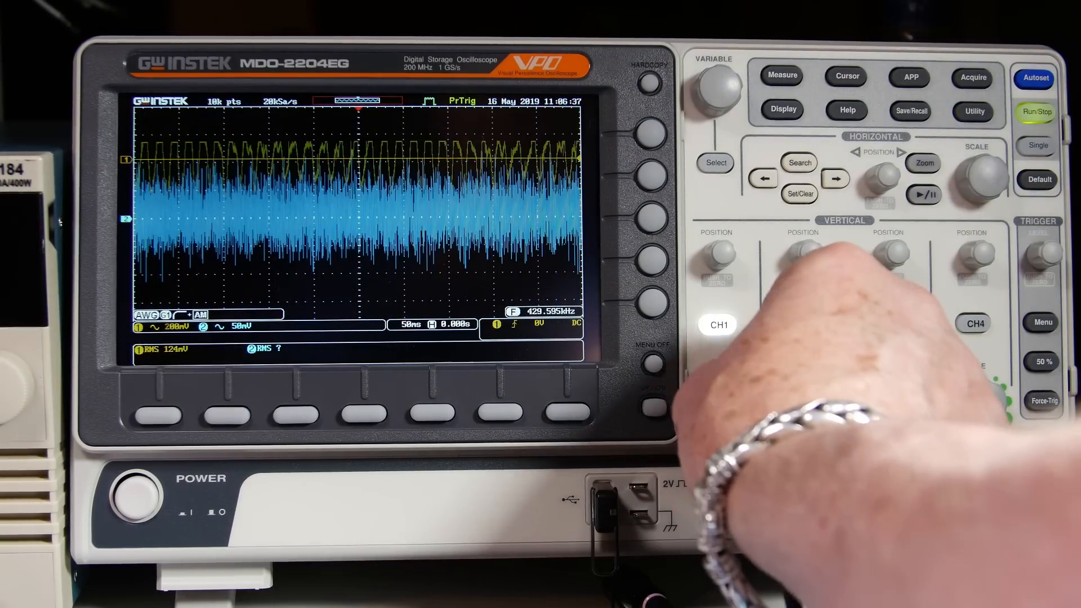
- Show channel 2's input settings, AC-coupled at 50mV, with channel 1 at 400mV/div
click(801, 324)
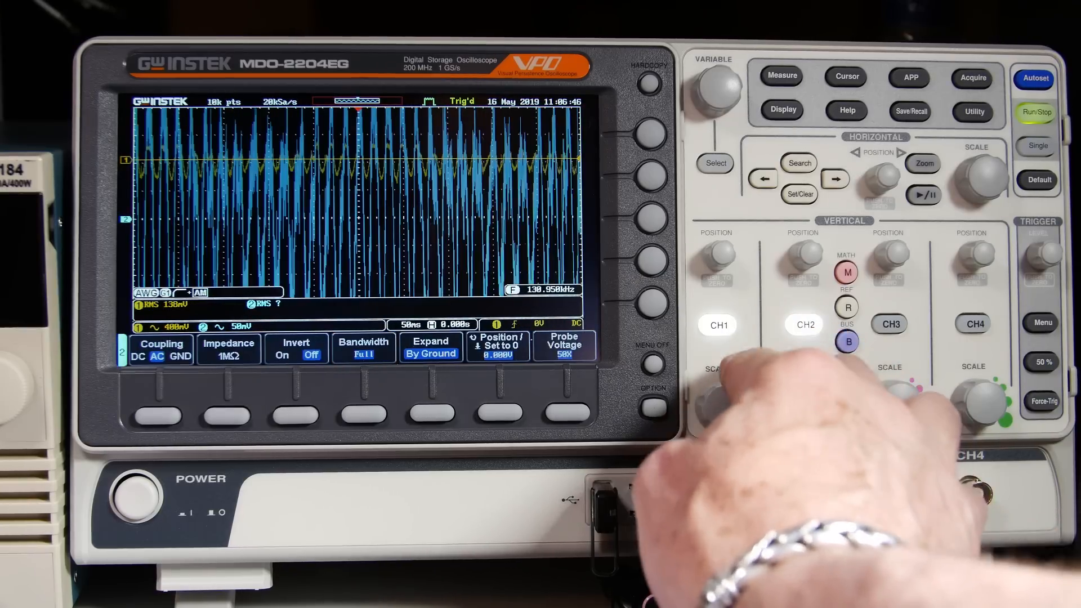